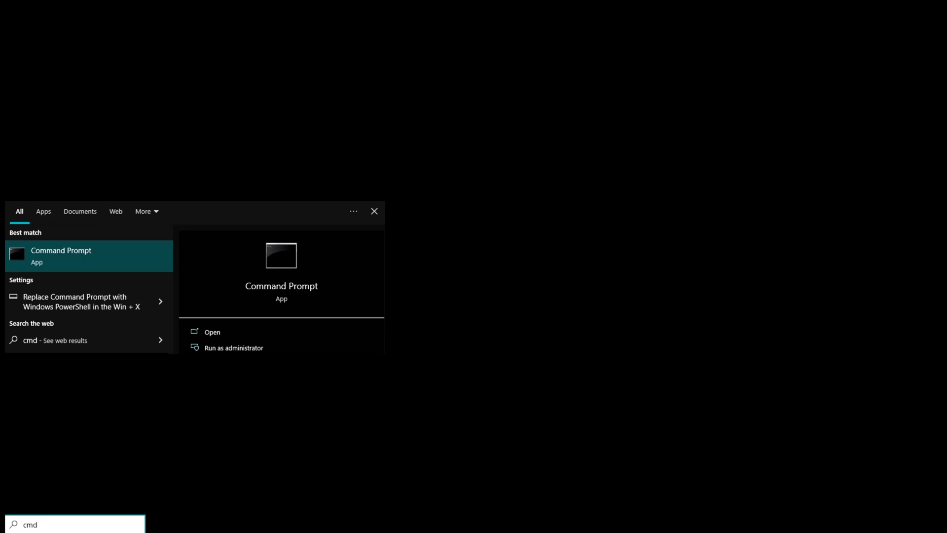
pyautogui.moveTo(233, 348)
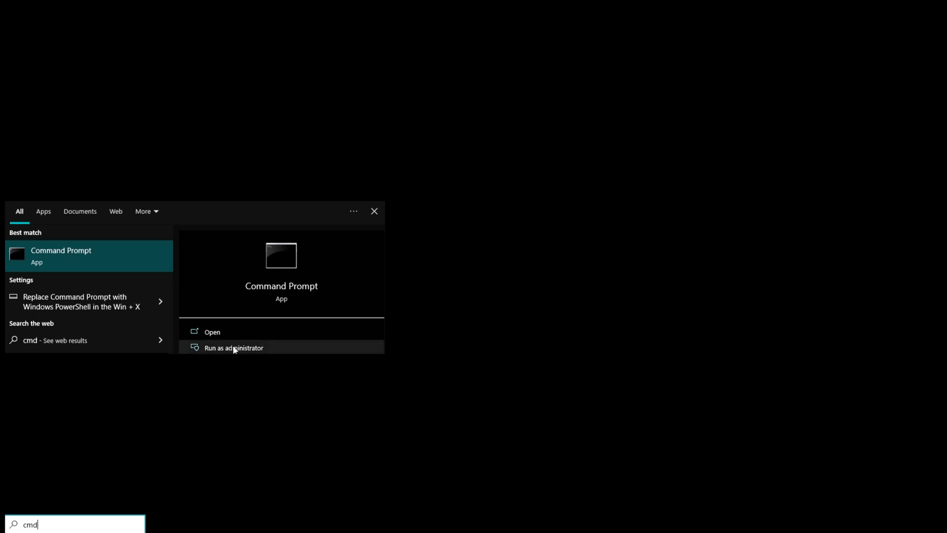
pyautogui.moveTo(95, 267)
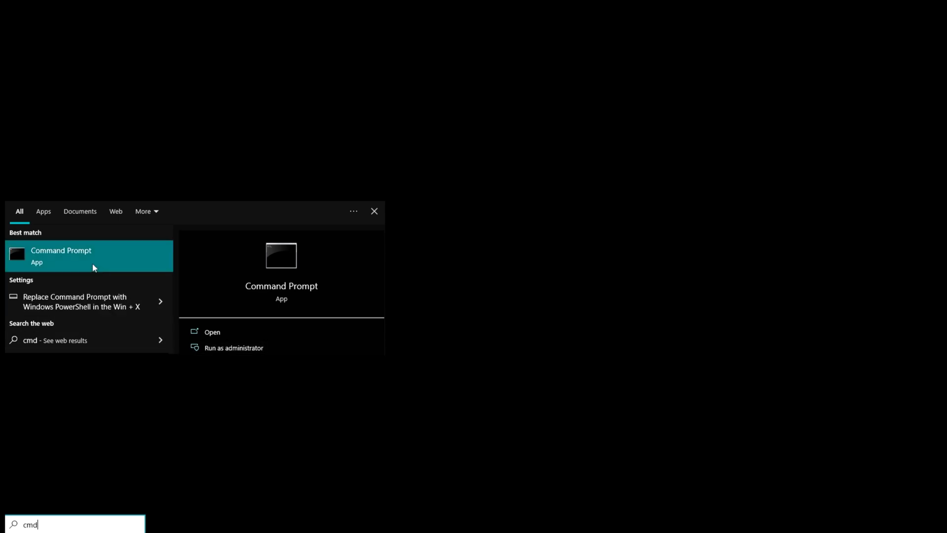
# Step: Launch Command Prompt with administrator rights from the cmd search result
pyautogui.click(233, 348)
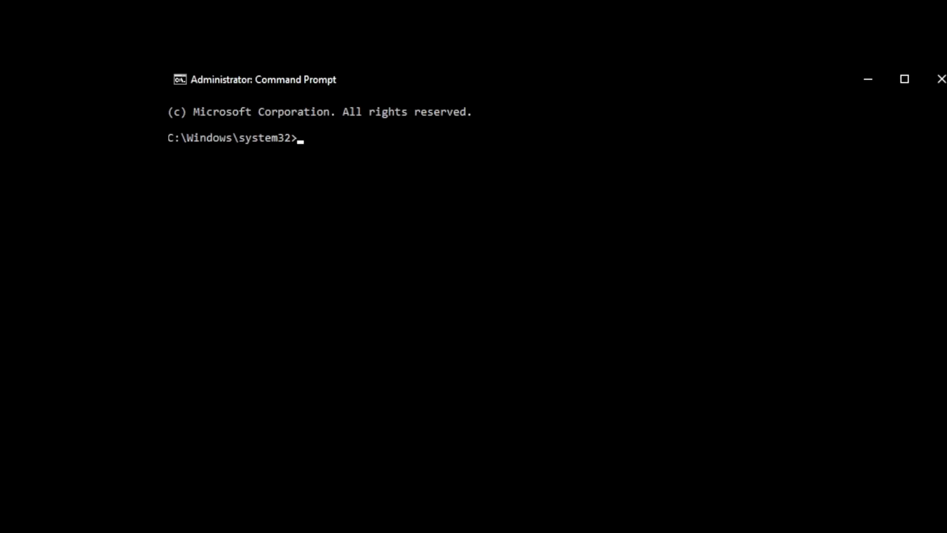
# Step: Run SC Stop "EasyAntiCheat"; it reports the service has not been started
pyautogui.write('S')
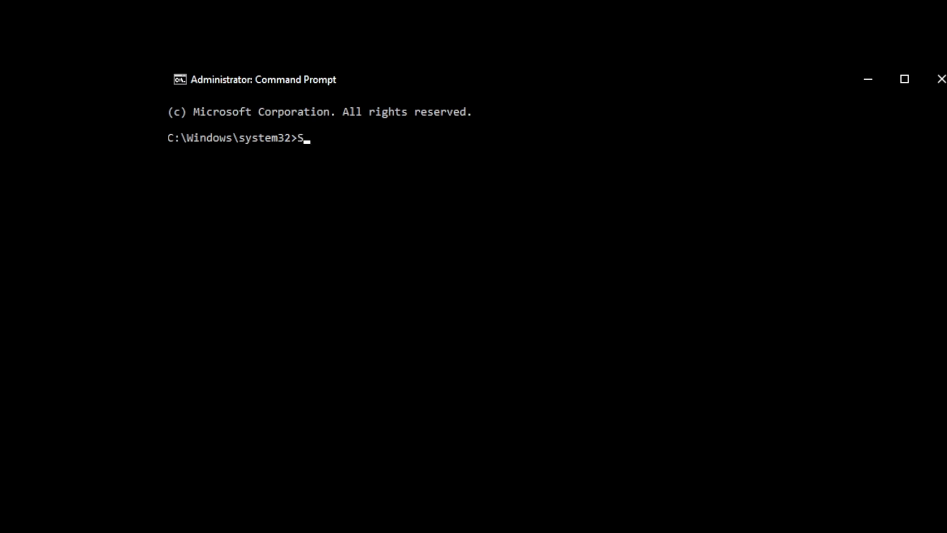
pyautogui.write('C')
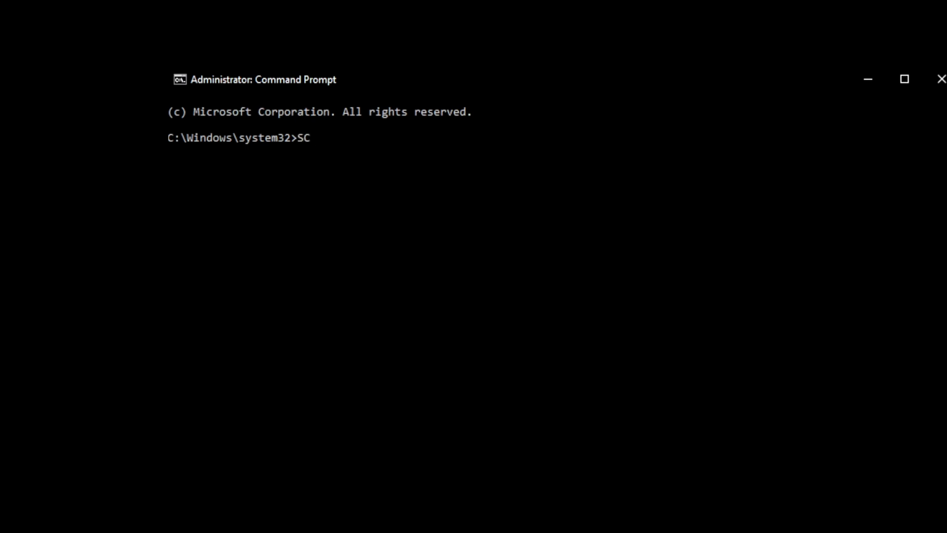
pyautogui.write('Stop "EasyAntiCheat')
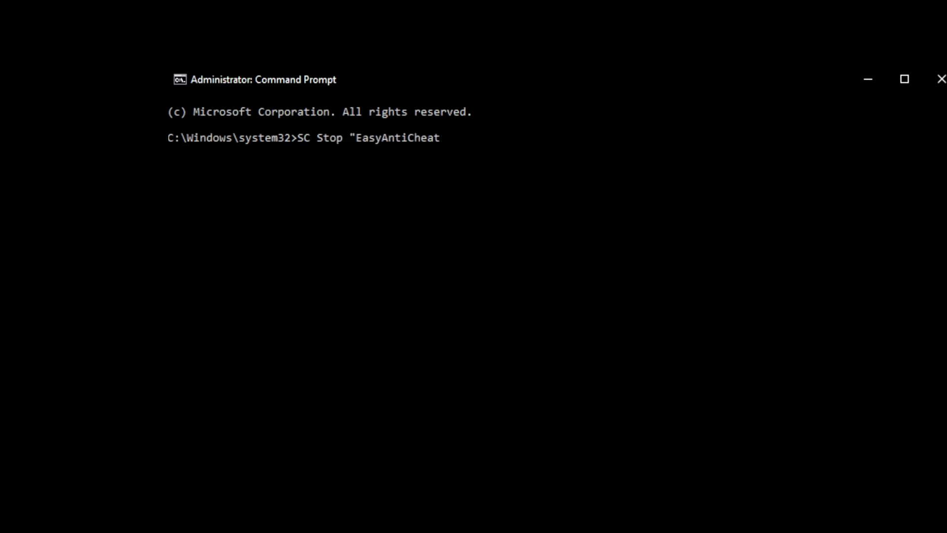
pyautogui.write('"')
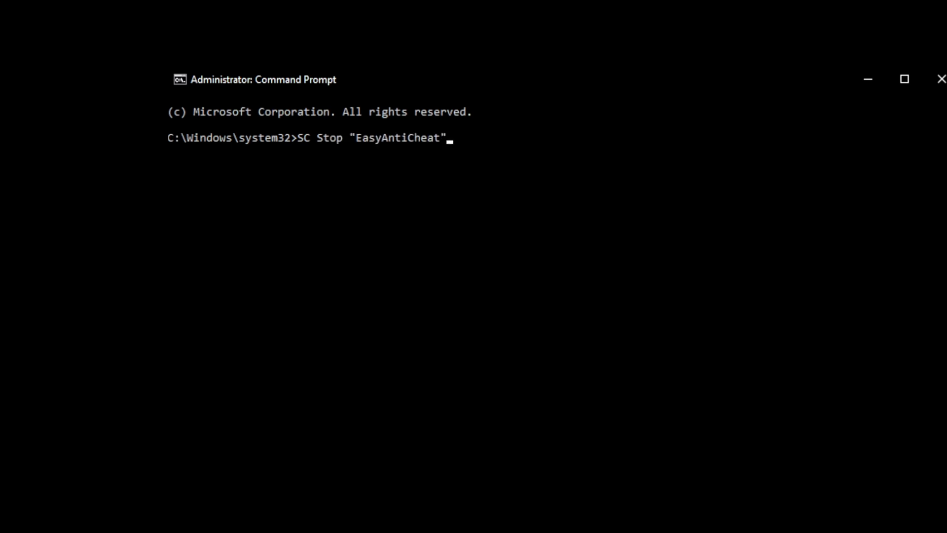
pyautogui.press('Enter')
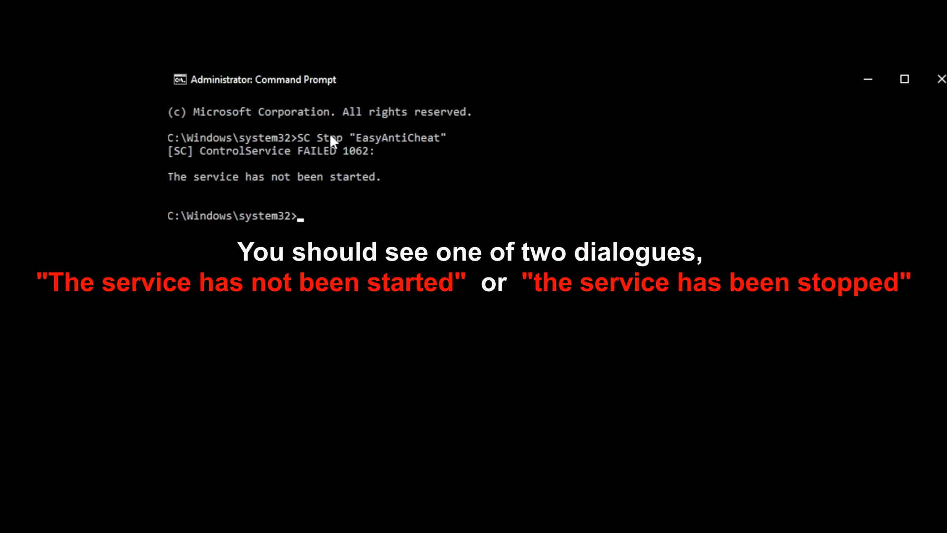
pyautogui.moveTo(334, 142)
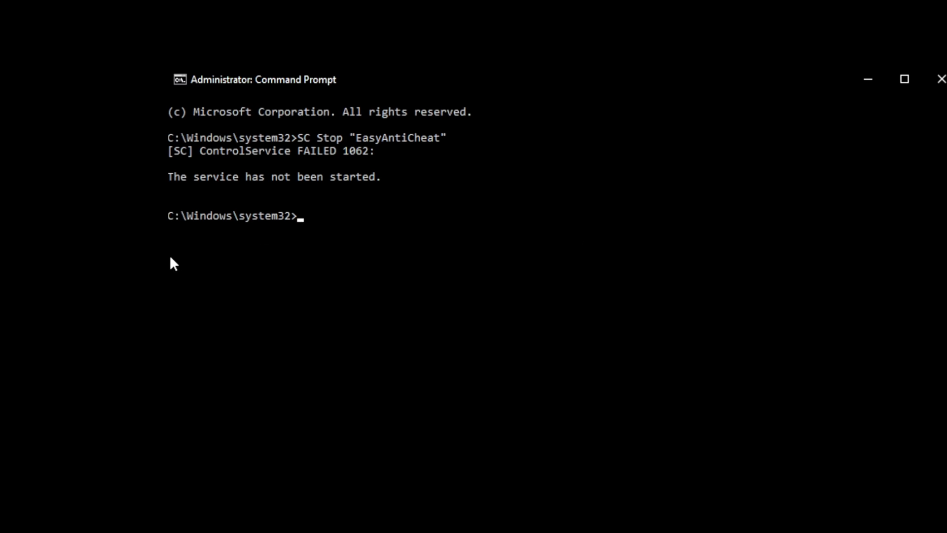
# Step: Enter SC Delete "EasyAntiCheat" on the command line to remove the service
pyautogui.write('SC')
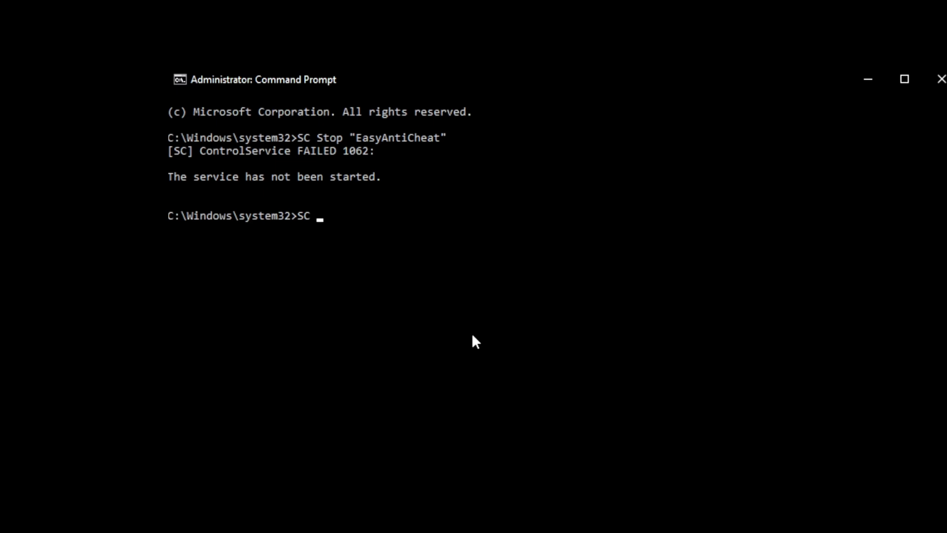
pyautogui.write('D')
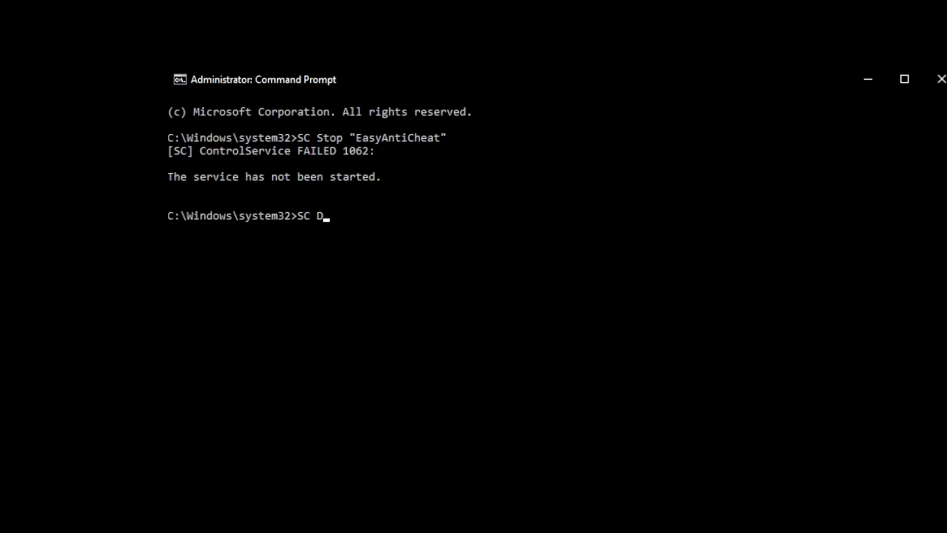
pyautogui.write('elete "EasyAntiCheat')
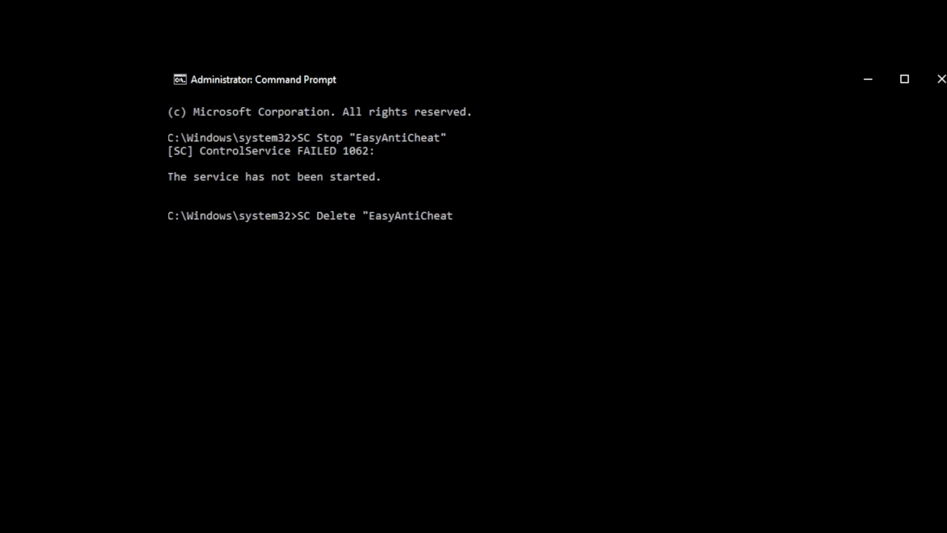
pyautogui.write('"')
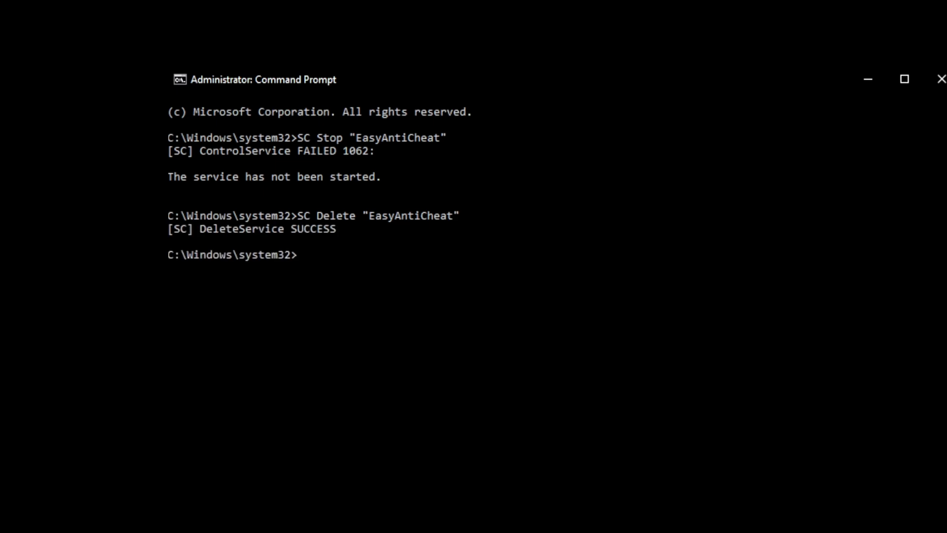
pyautogui.moveTo(190, 224)
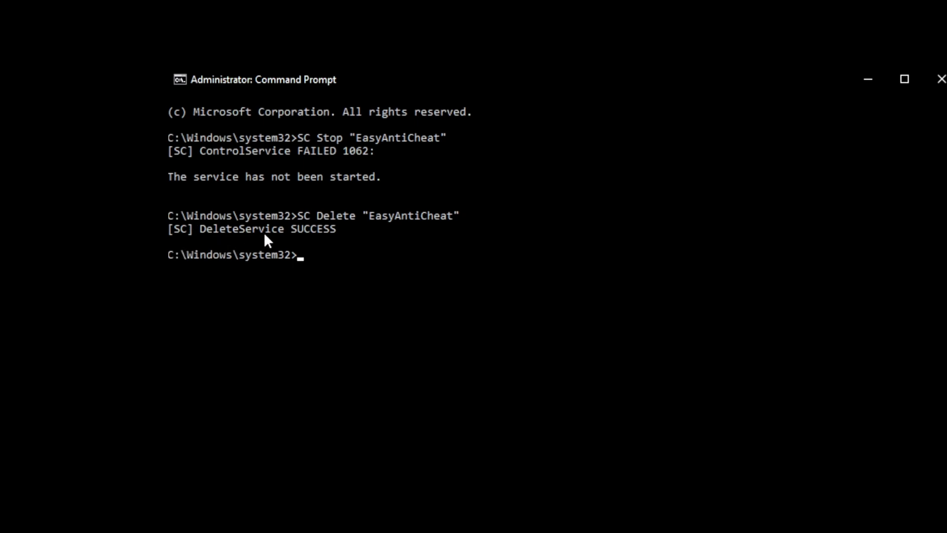
pyautogui.moveTo(334, 237)
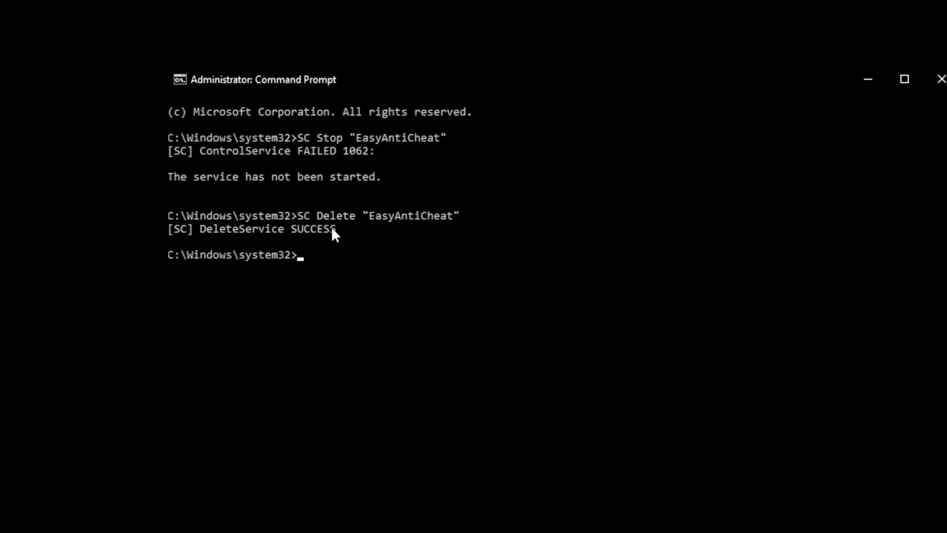
pyautogui.moveTo(450, 234)
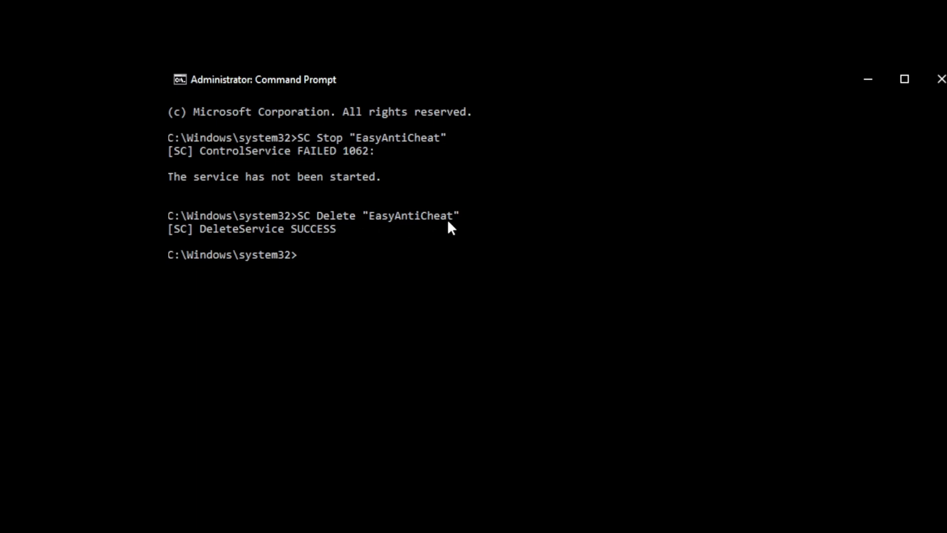
pyautogui.moveTo(255, 274)
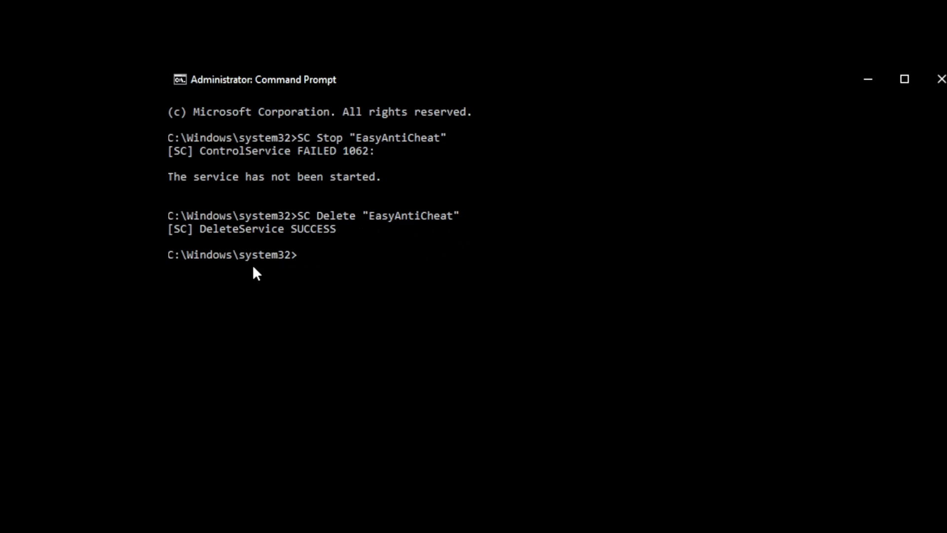
pyautogui.moveTo(195, 245)
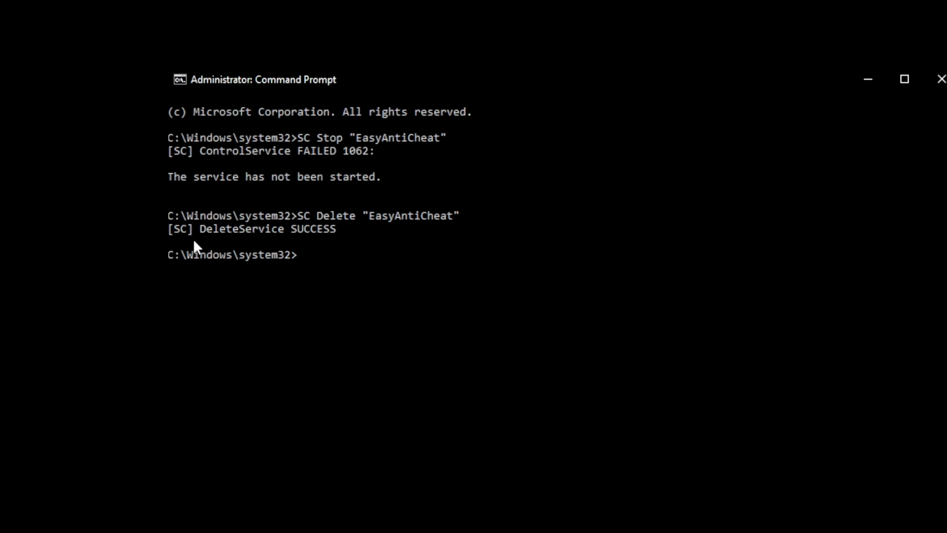